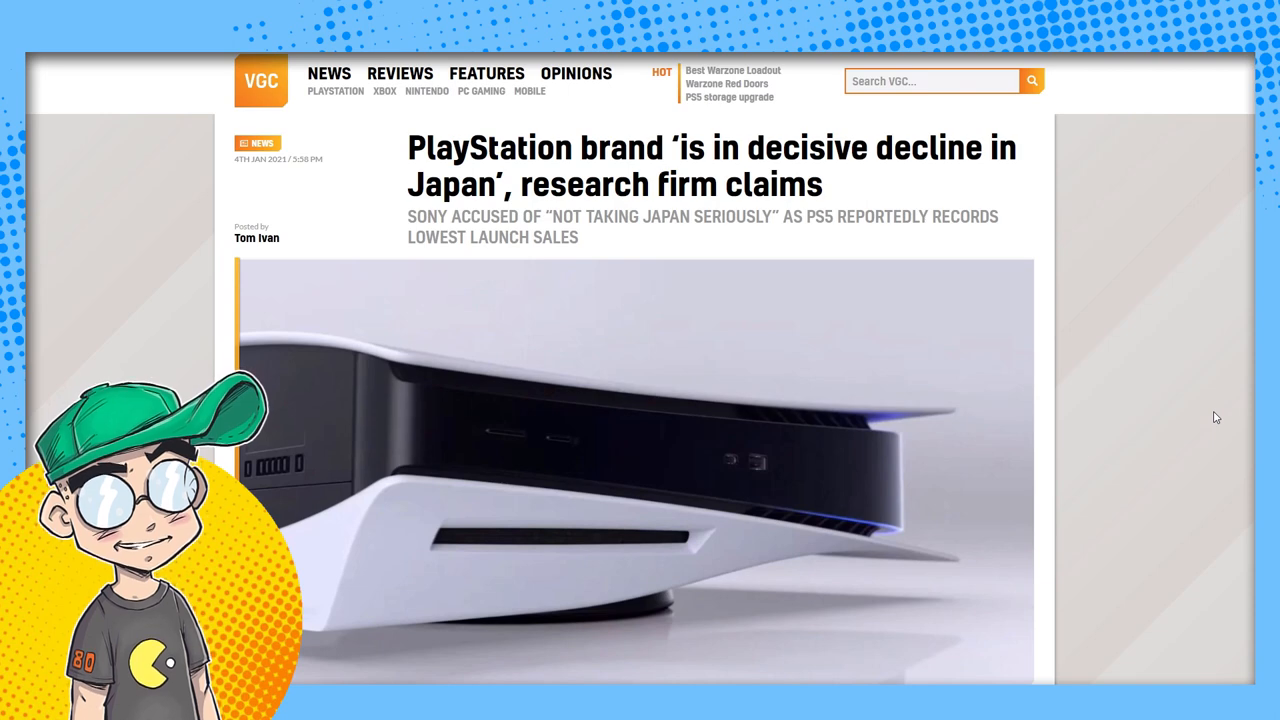
pyautogui.moveTo(772, 114)
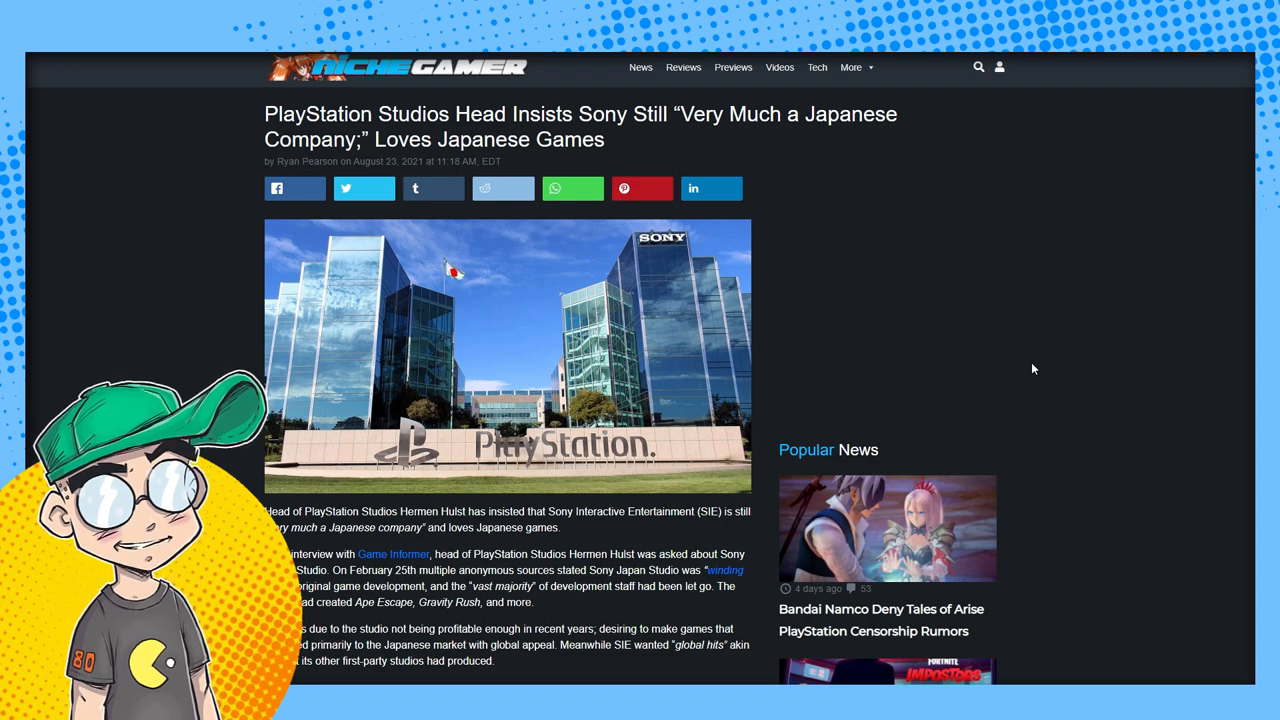
pyautogui.moveTo(928, 320)
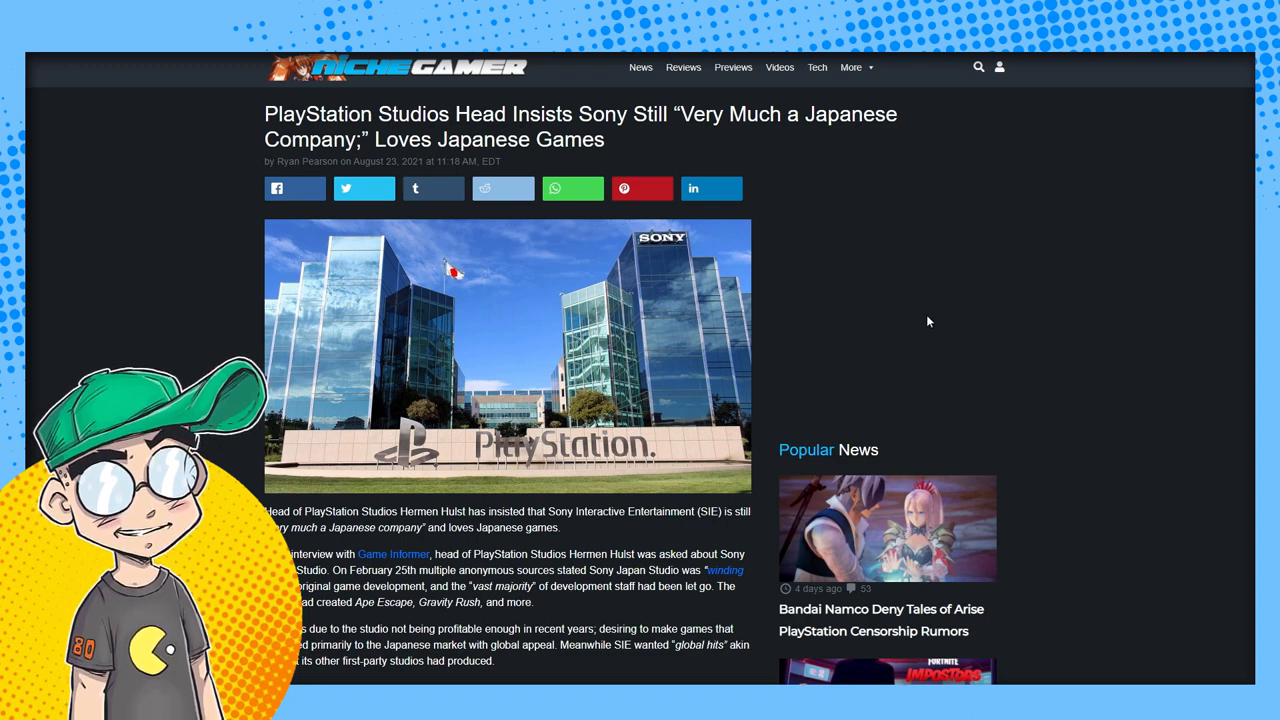
pyautogui.moveTo(896, 248)
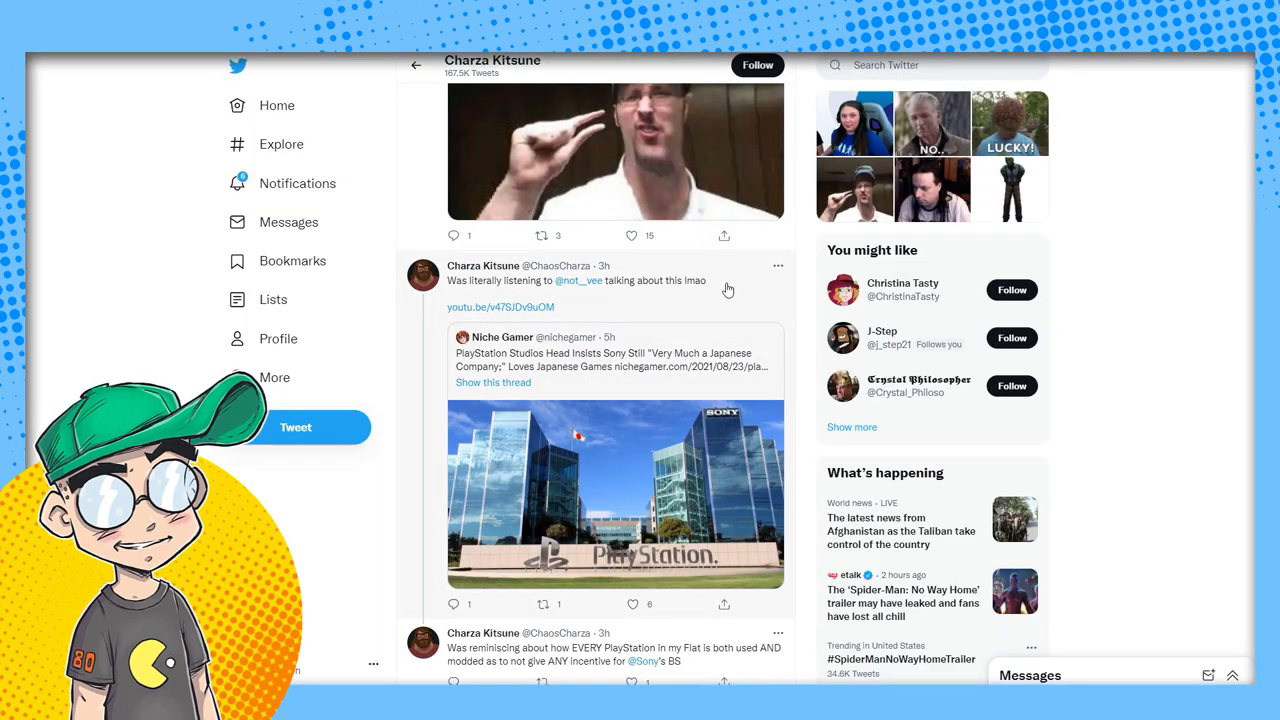
# - Scroll down the tweet linking GamingBolt's PS5-in-Japan article before returning to Niche Gamer
pyautogui.scroll(-3)
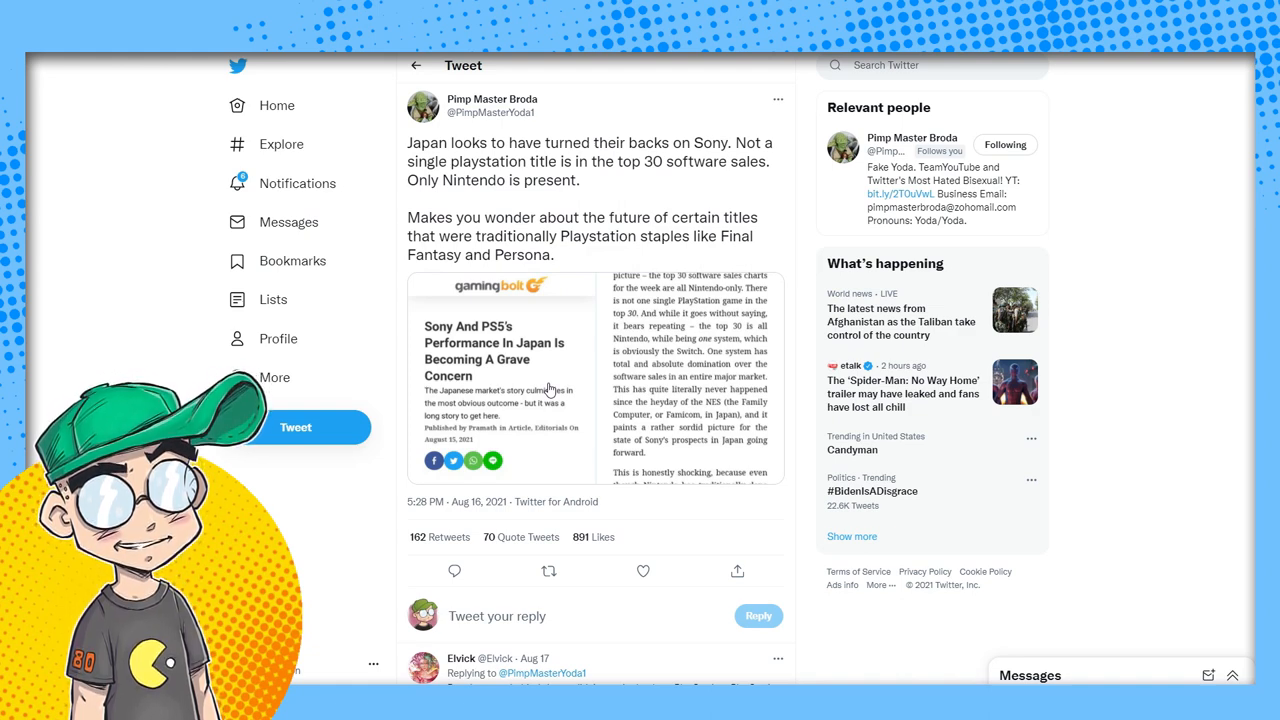
pyautogui.moveTo(616, 348)
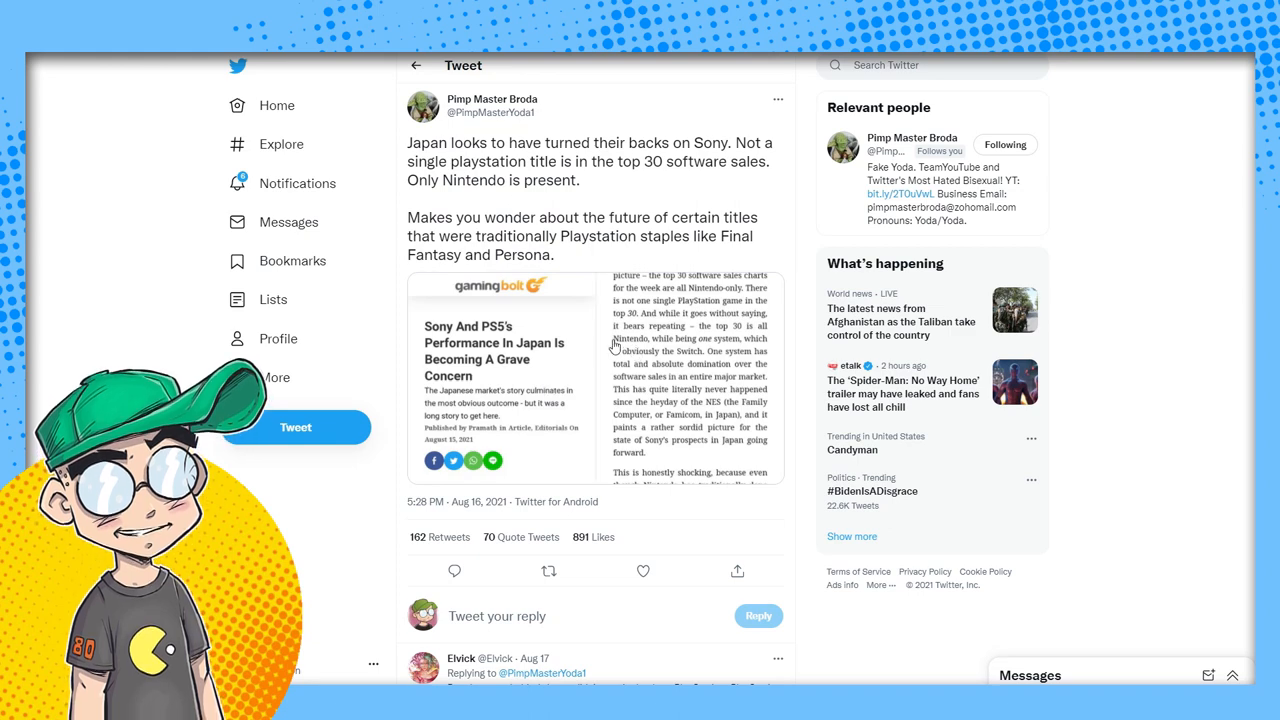
pyautogui.moveTo(616, 348)
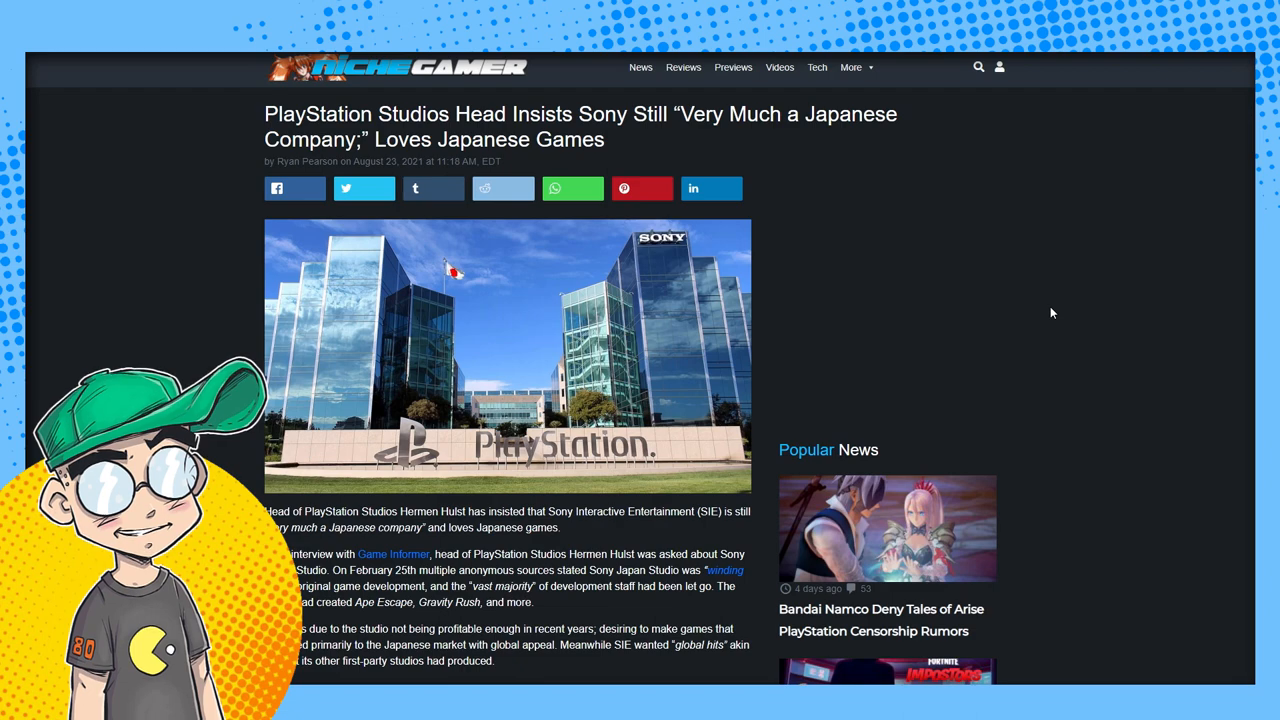
# - Scroll the article down to Hulst's statements on Team Asobi and Japanese development
pyautogui.scroll(-3)
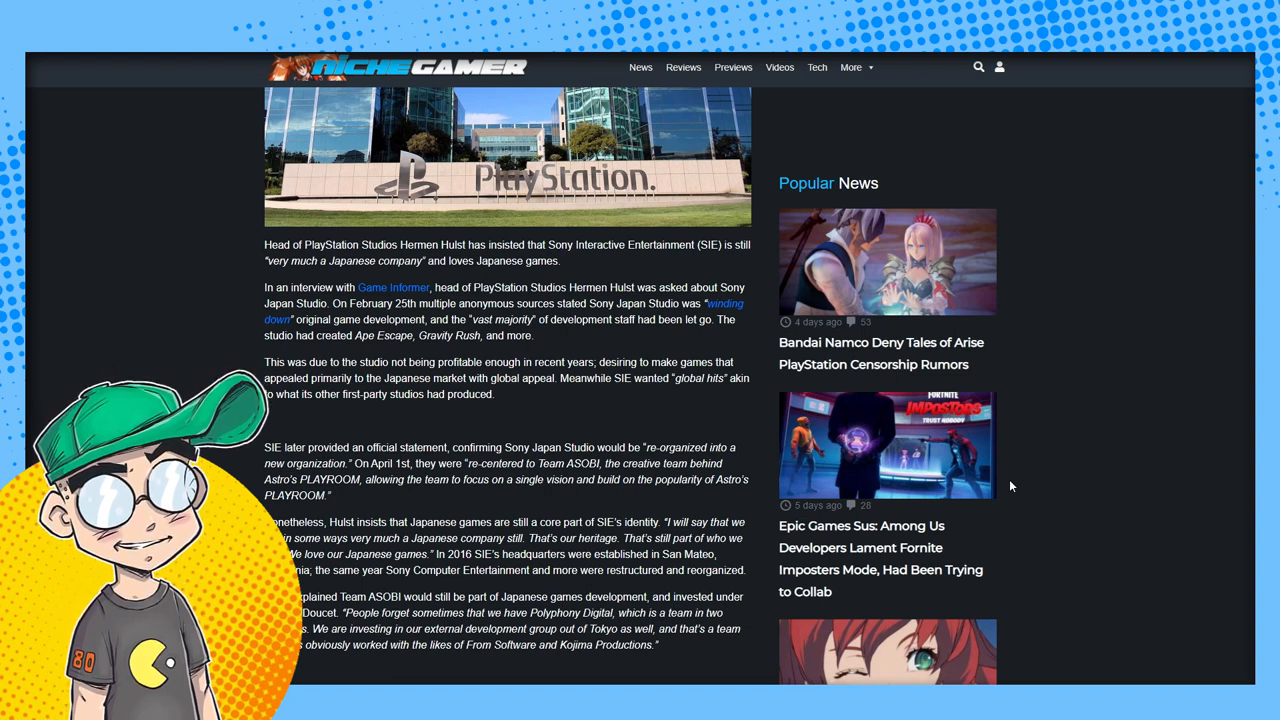
# - Scroll further to the list of developers who left Sony Japan Studio
pyautogui.scroll(-3)
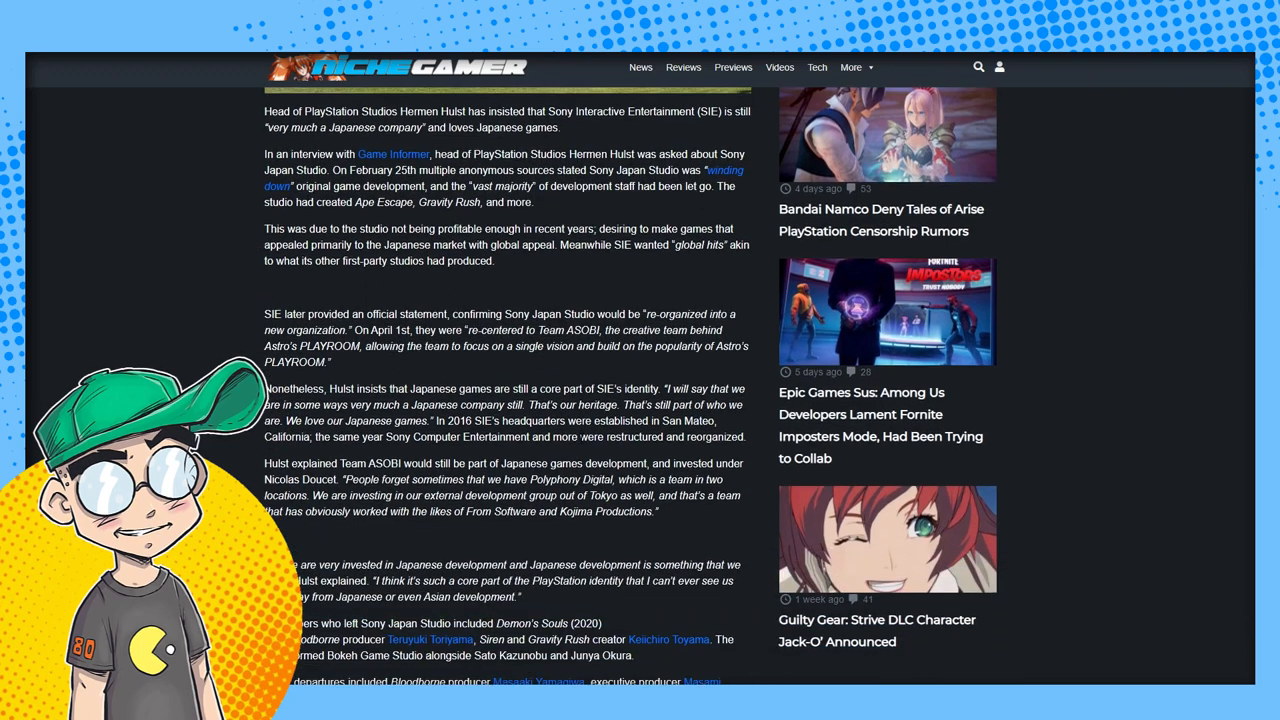
pyautogui.scroll(-3)
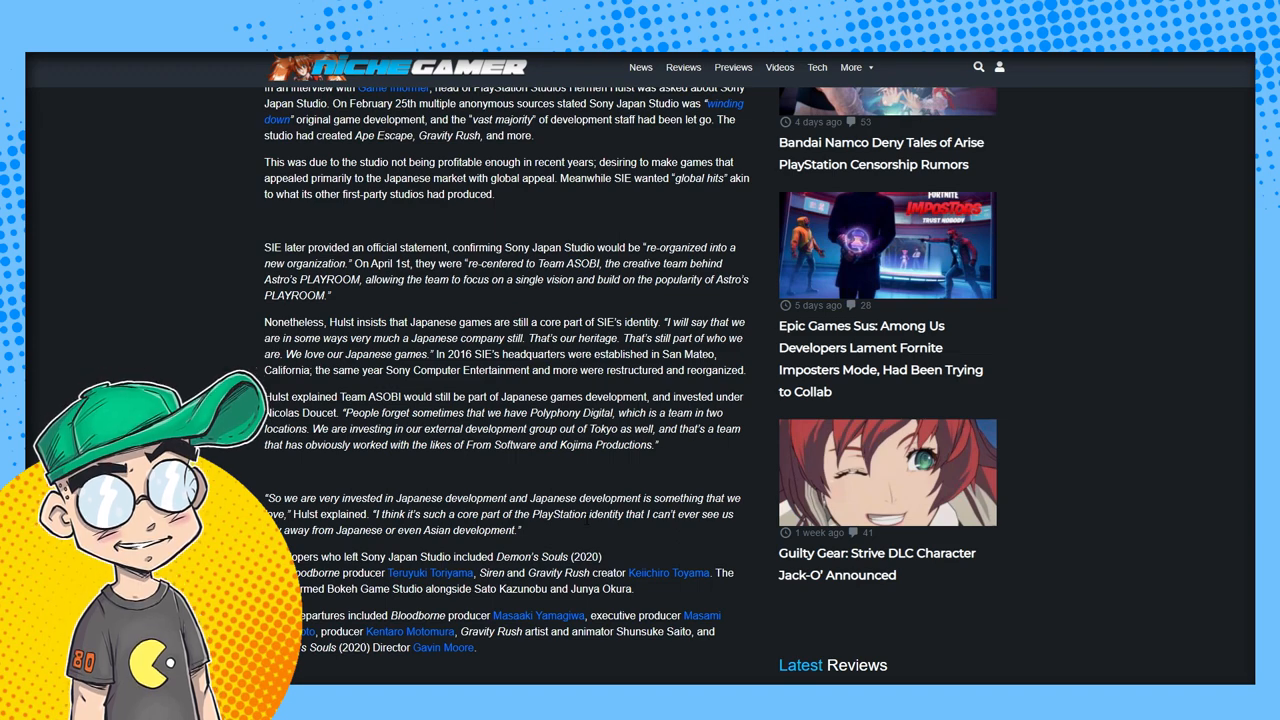
pyautogui.scroll(-3)
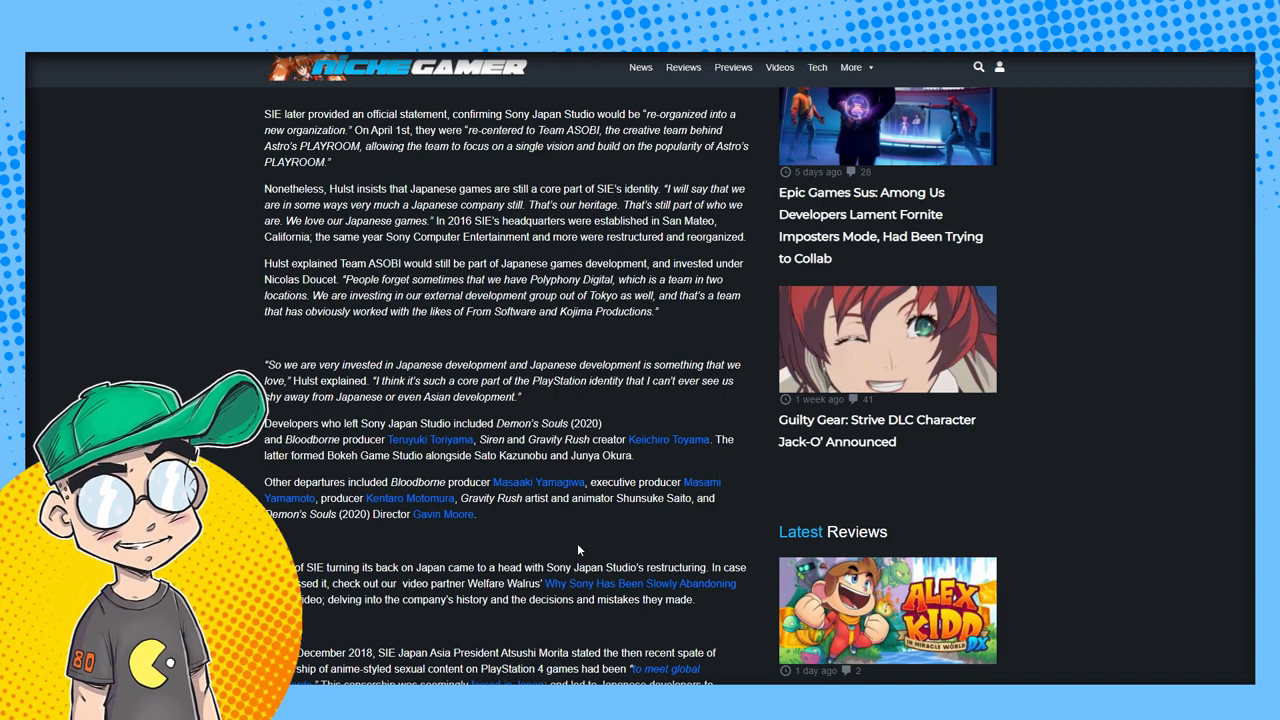
# - Scroll to the article's final paragraphs, Jim Ryan's denial, the Wikipedia source and the author bio
pyautogui.scroll(-3)
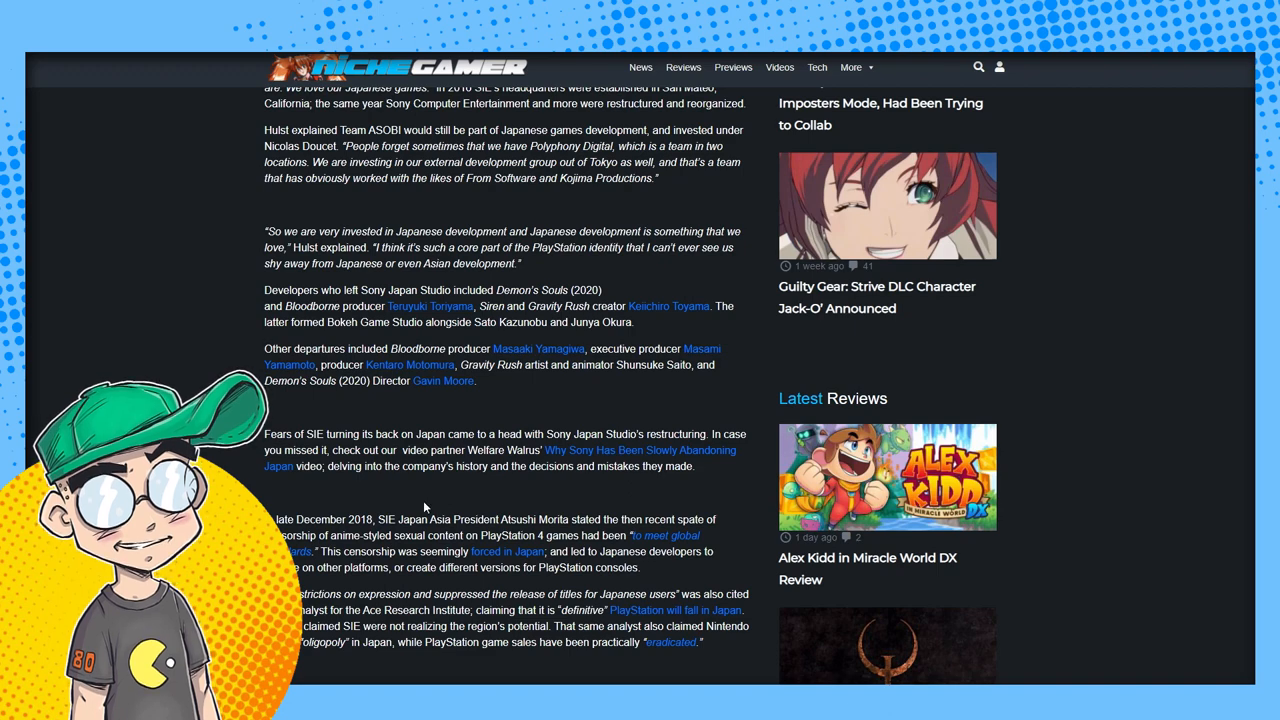
pyautogui.scroll(-3)
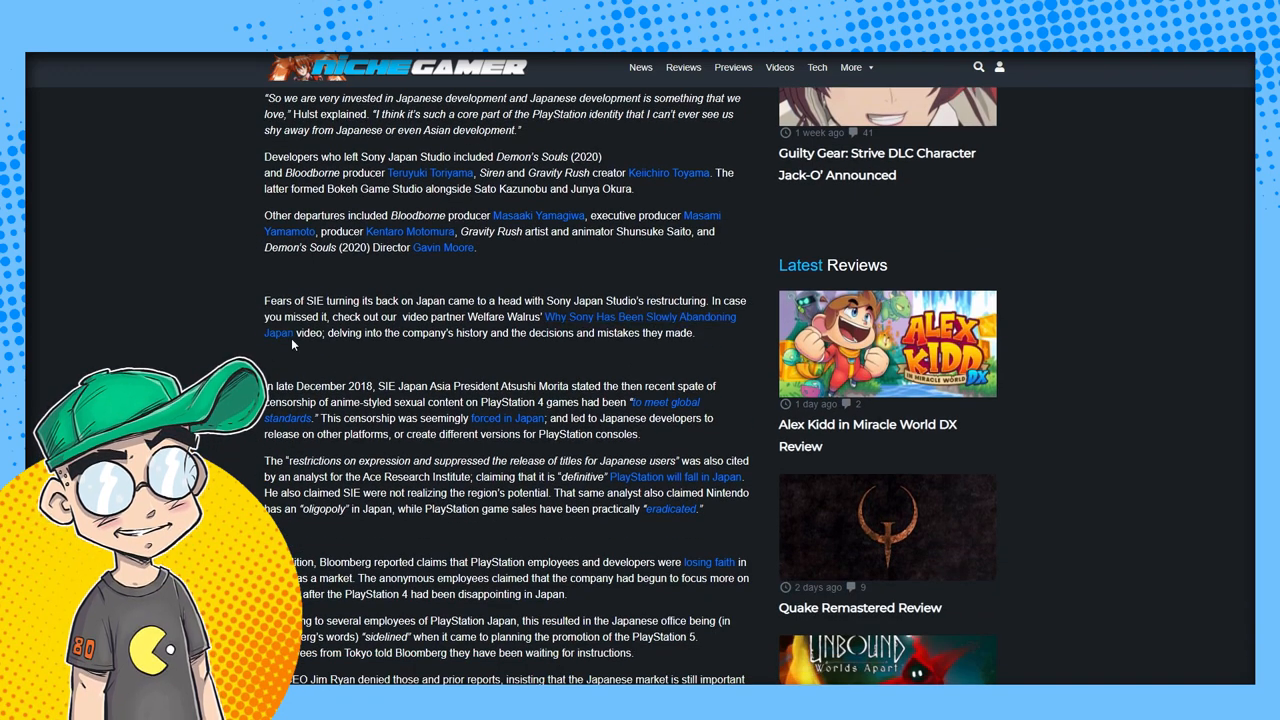
pyautogui.scroll(-3)
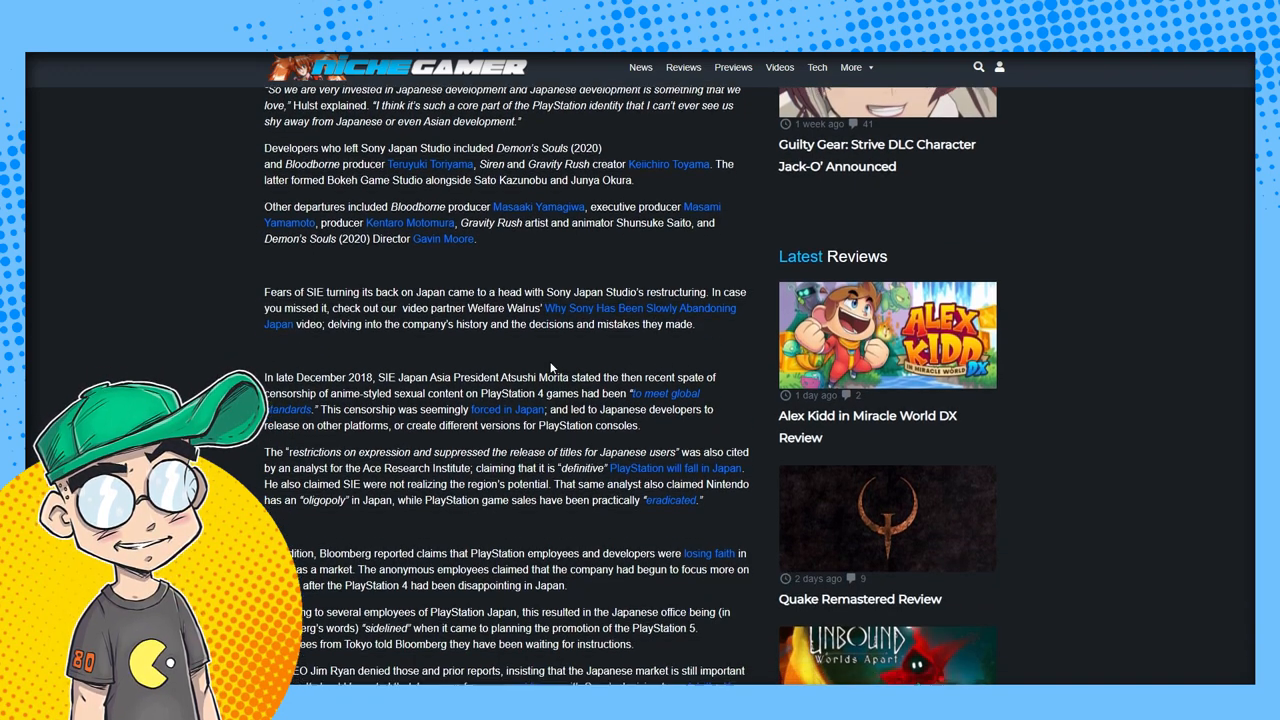
pyautogui.scroll(-3)
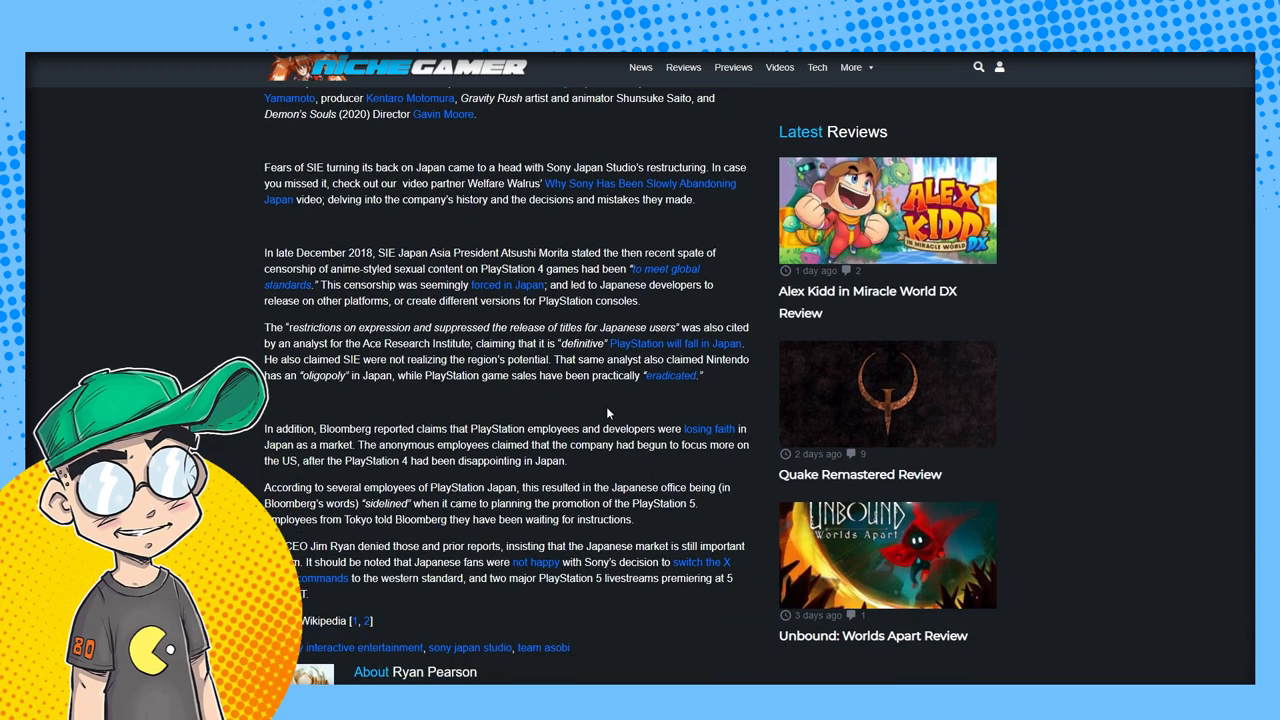
pyautogui.scroll(-3)
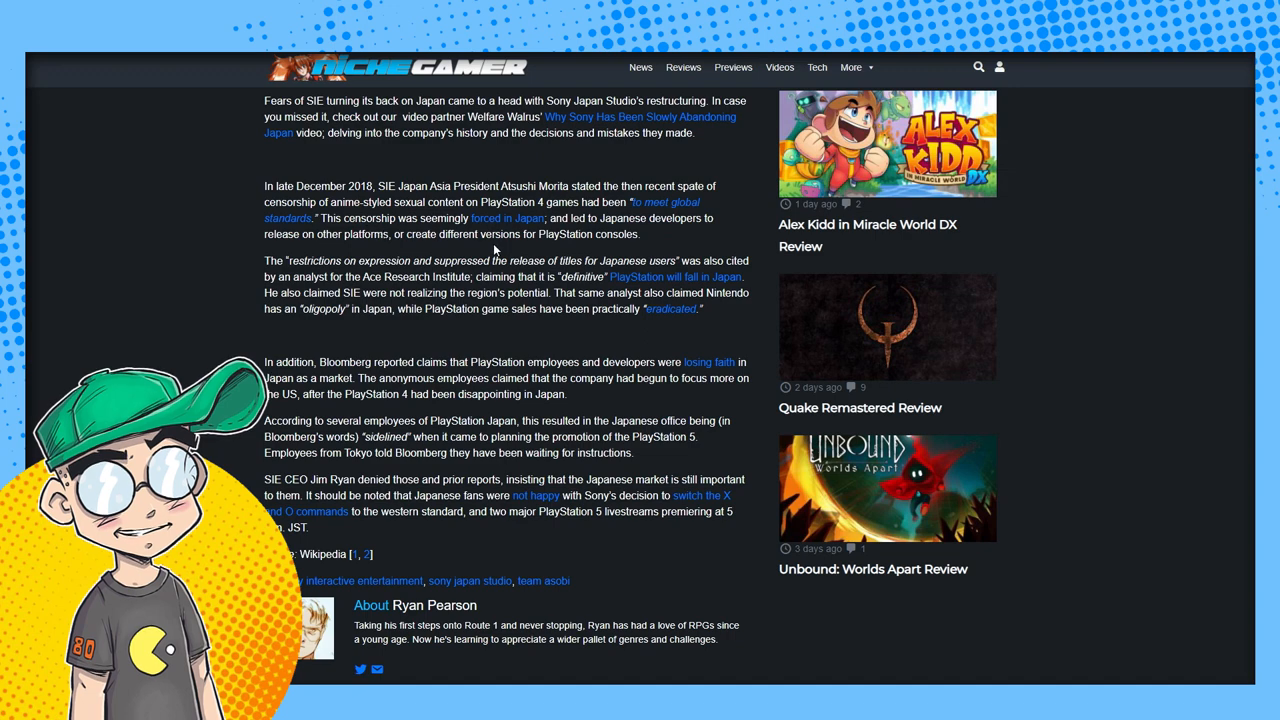
pyautogui.moveTo(656, 230)
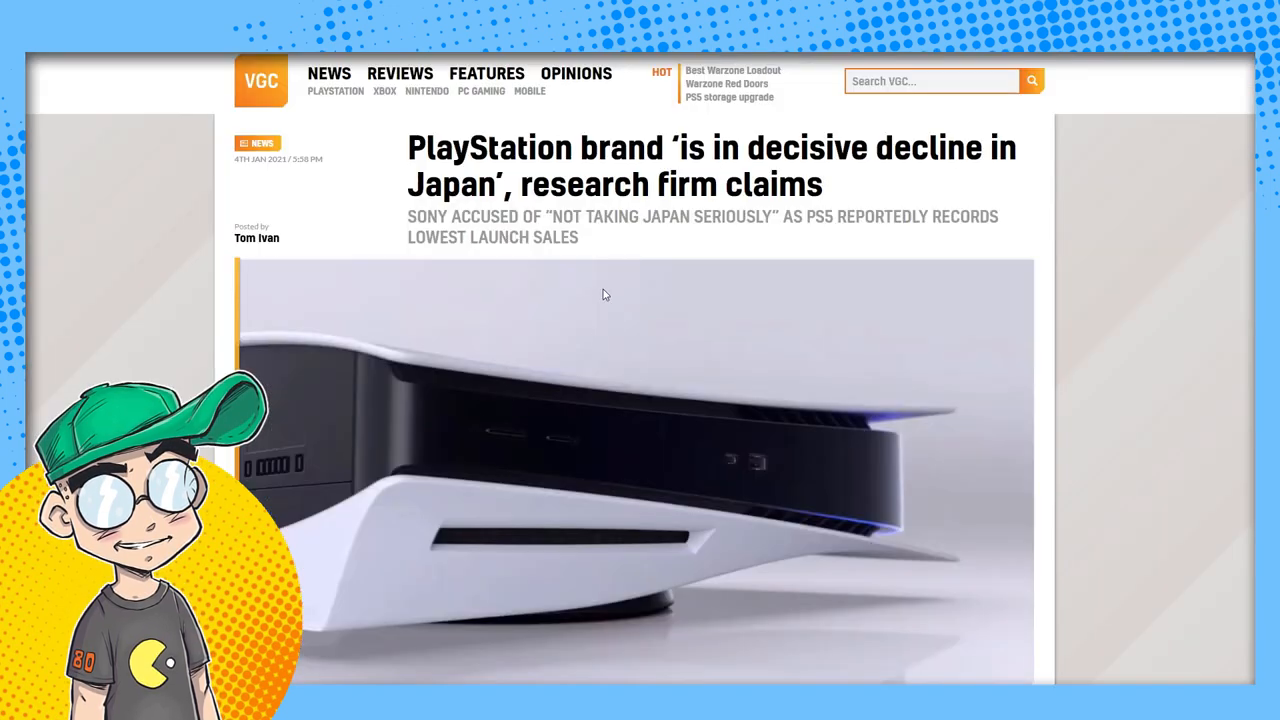
pyautogui.scroll(-3)
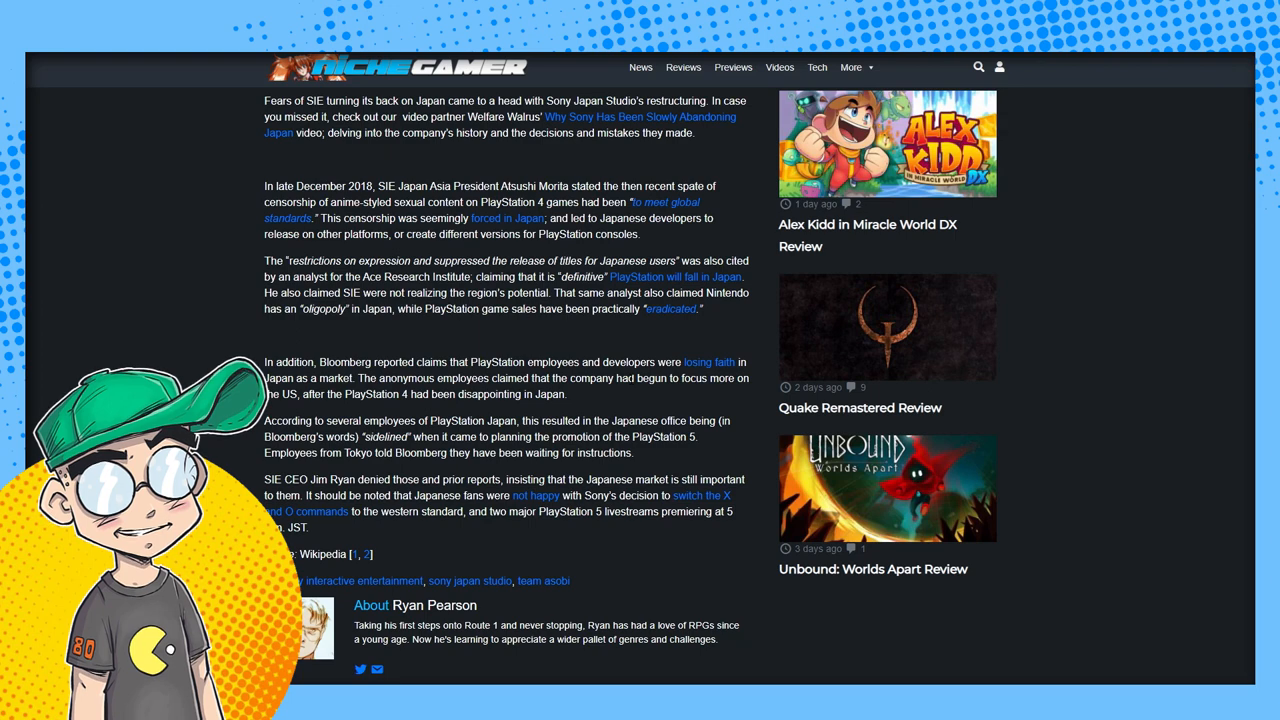
pyautogui.moveTo(648, 378)
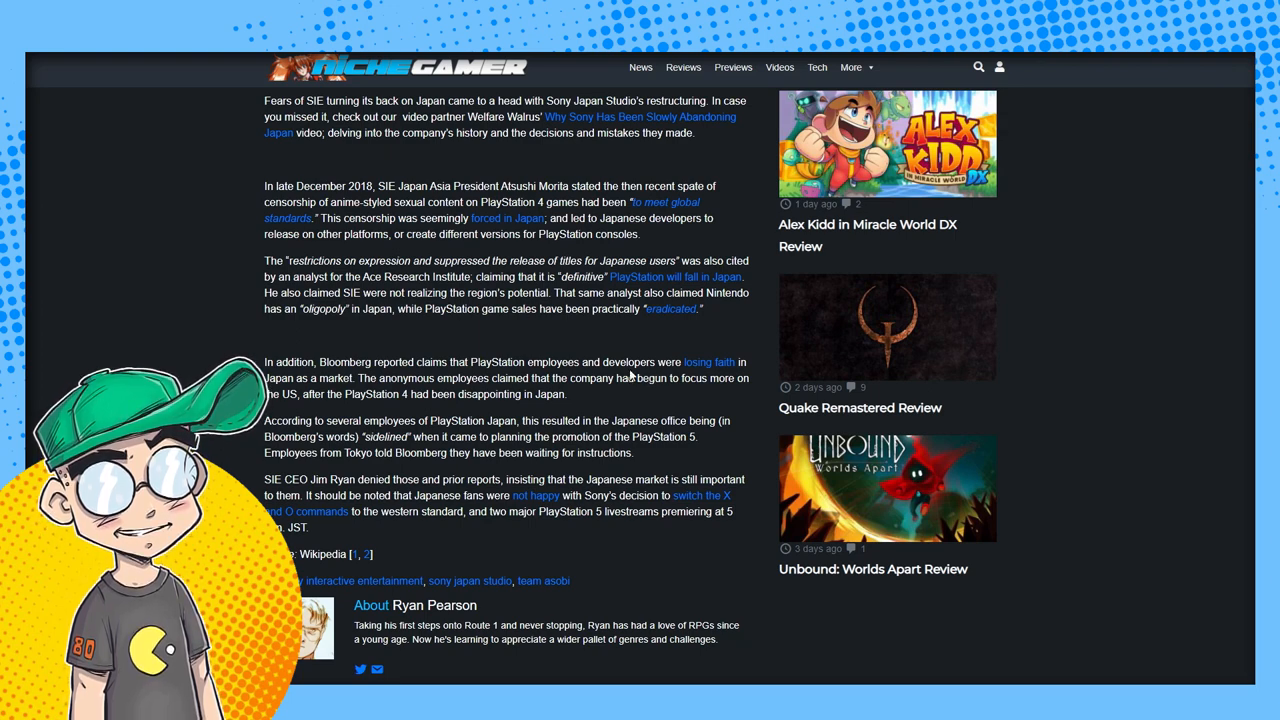
# - Scroll past the end of the article before switching to the Pimp Master Broda tweet
pyautogui.scroll(-3)
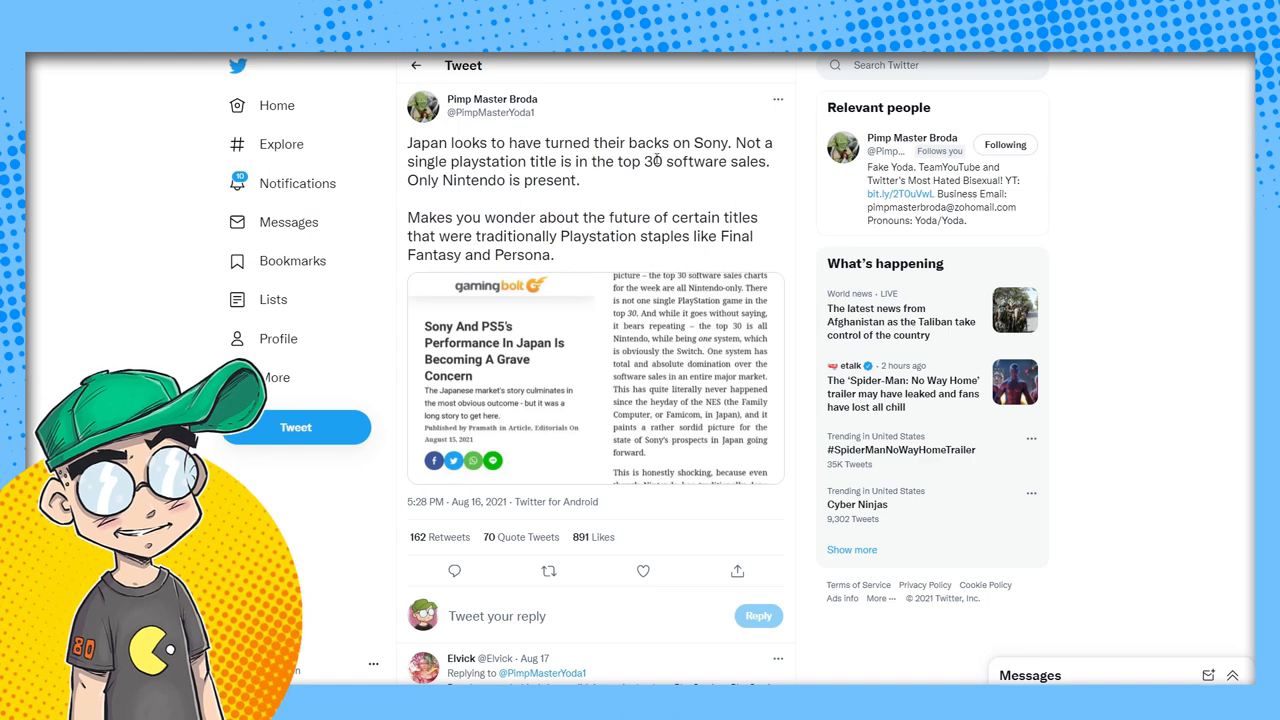
# - Open GamingBolt's "Sony And PS5's Performance In Japan Is Becoming A Grave Concern" from the tweet's link preview
pyautogui.click(500, 376)
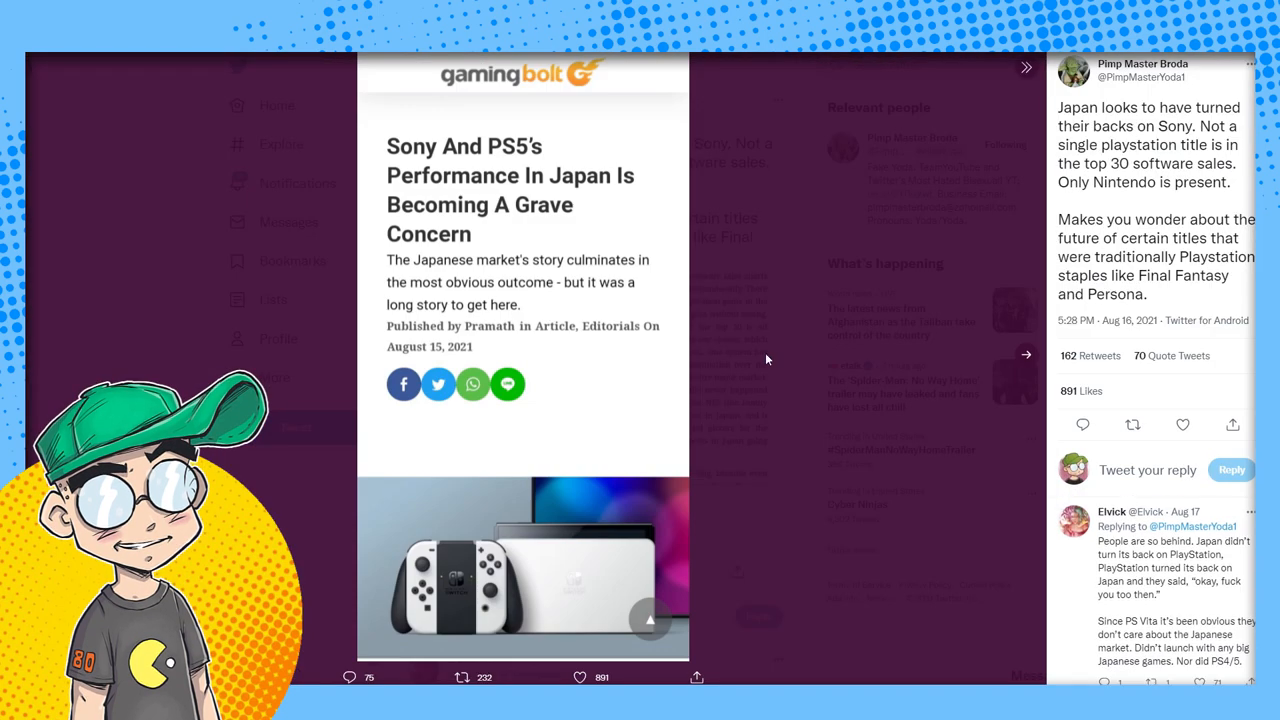
pyautogui.moveTo(532, 272)
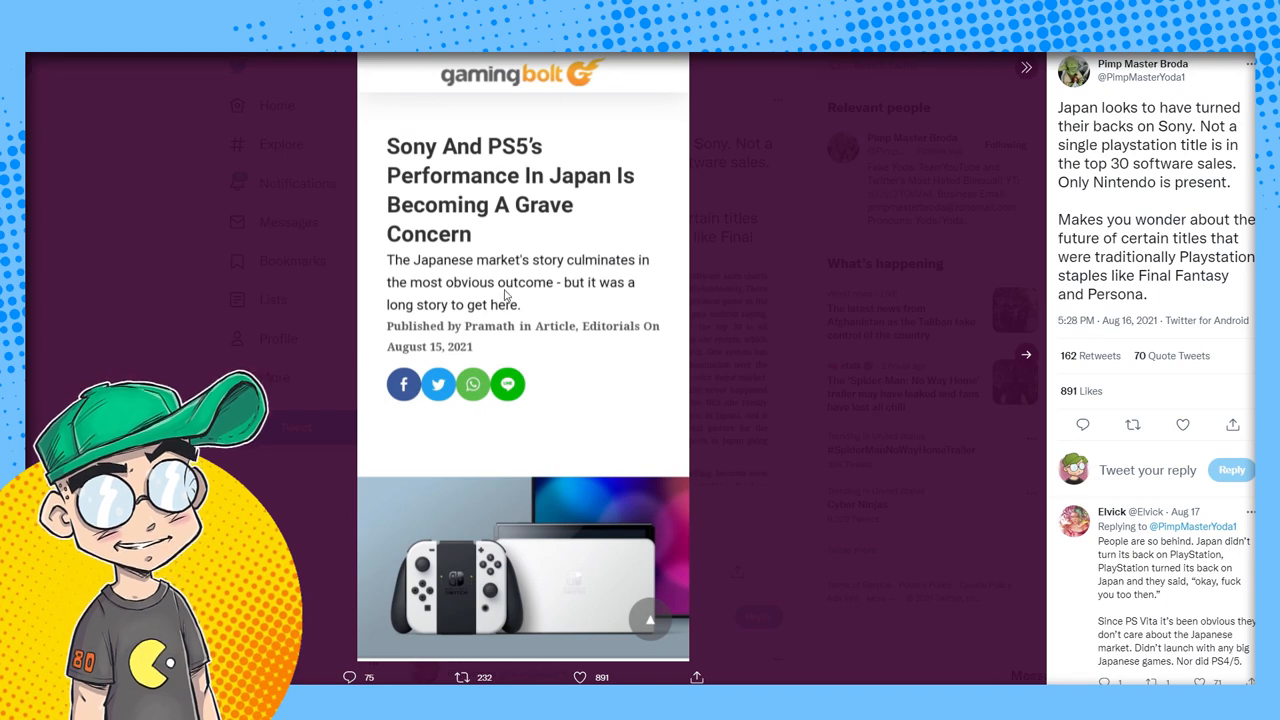
pyautogui.moveTo(880, 254)
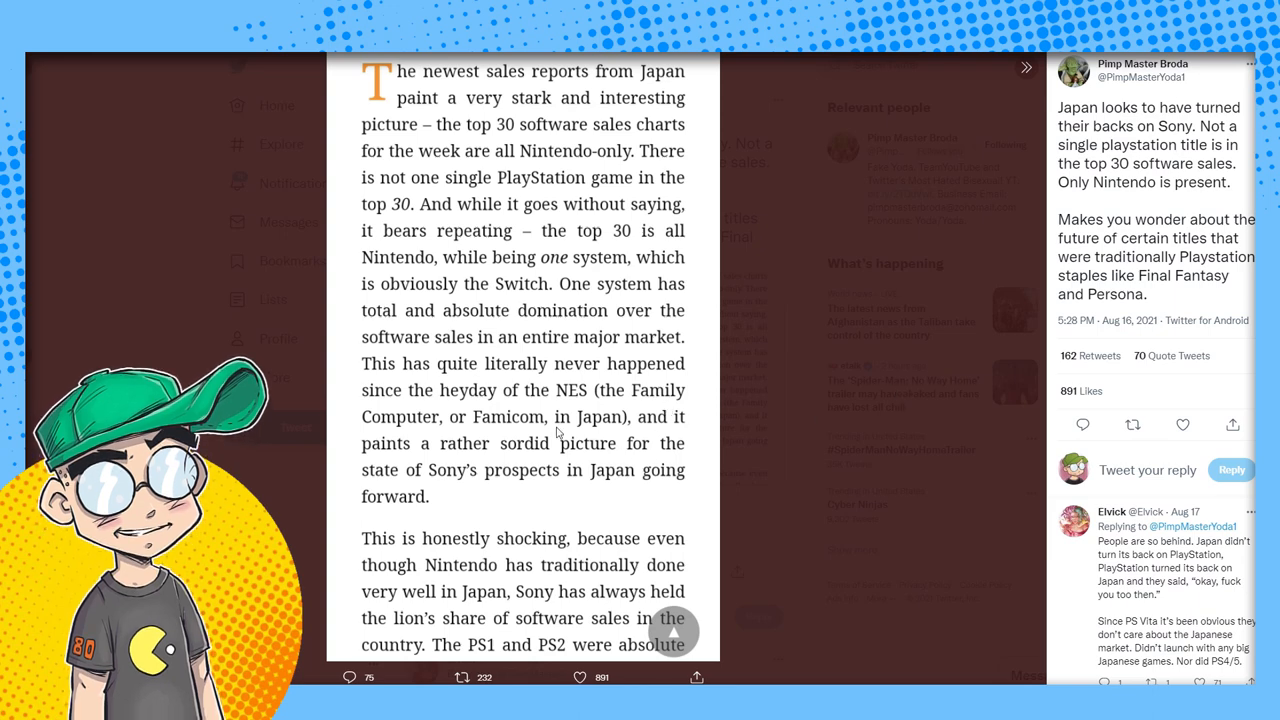
pyautogui.moveTo(450, 474)
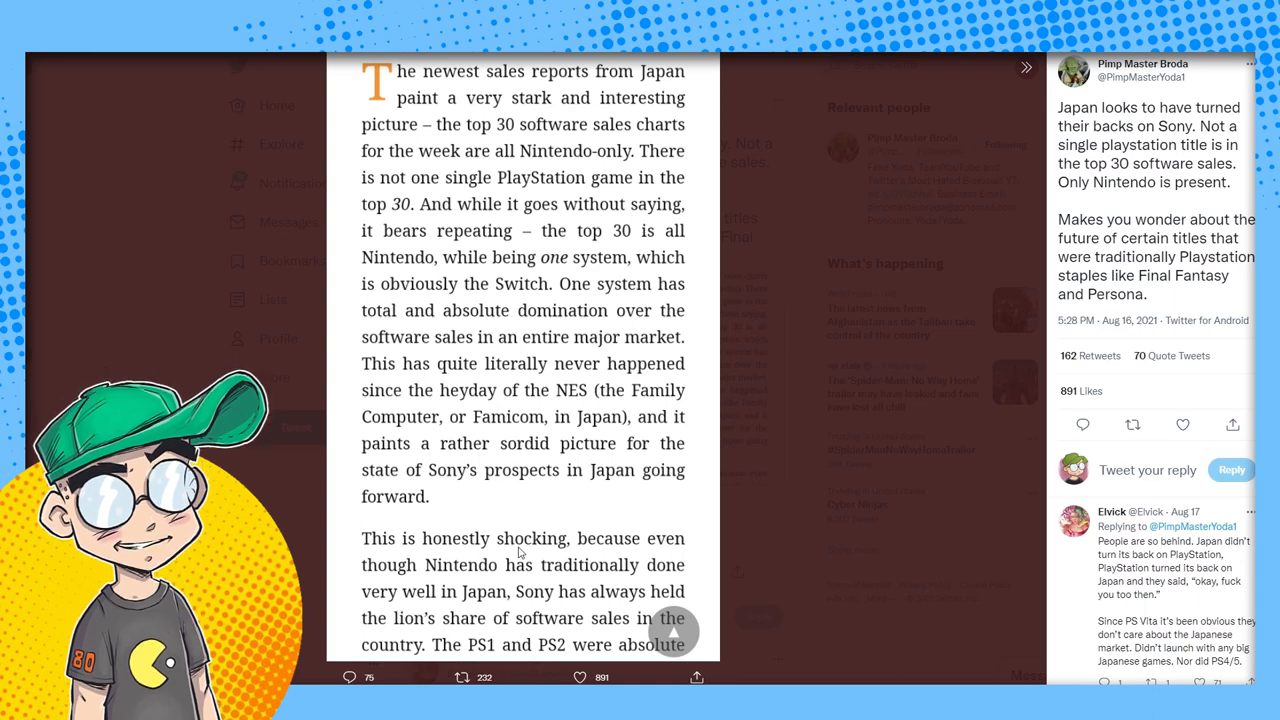
pyautogui.moveTo(532, 548)
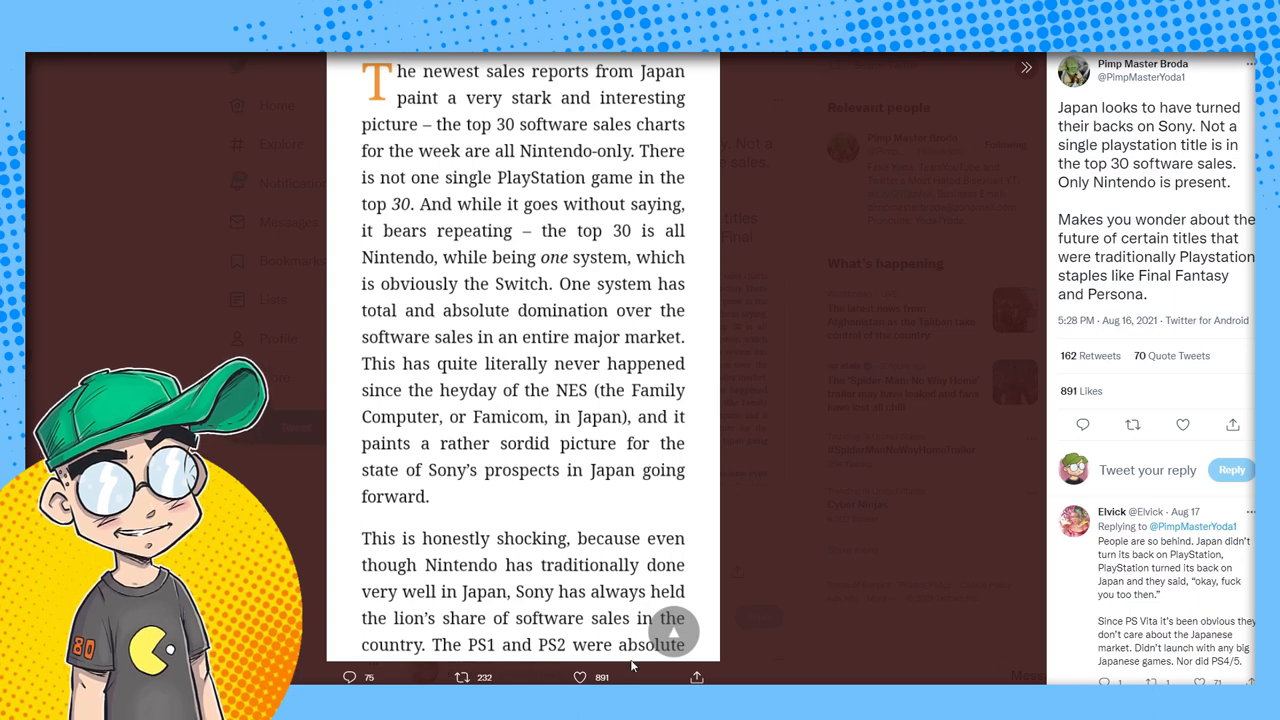
pyautogui.moveTo(788, 488)
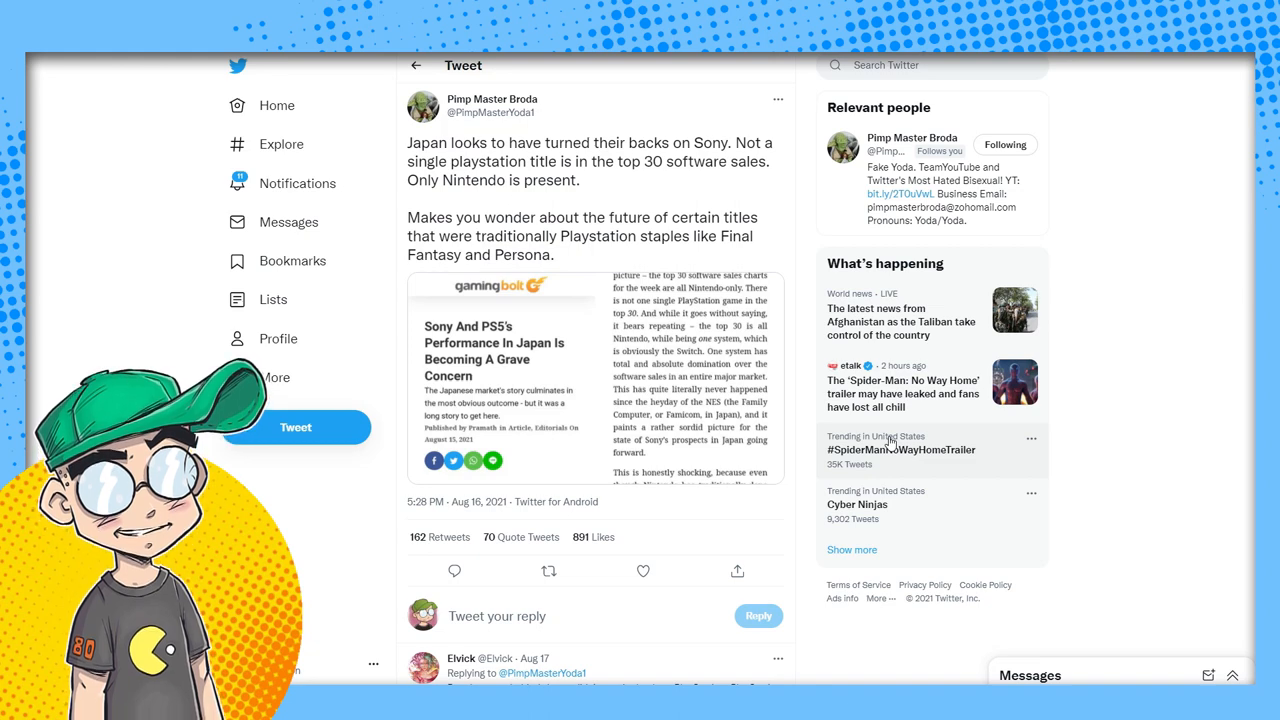
pyautogui.moveTo(900, 456)
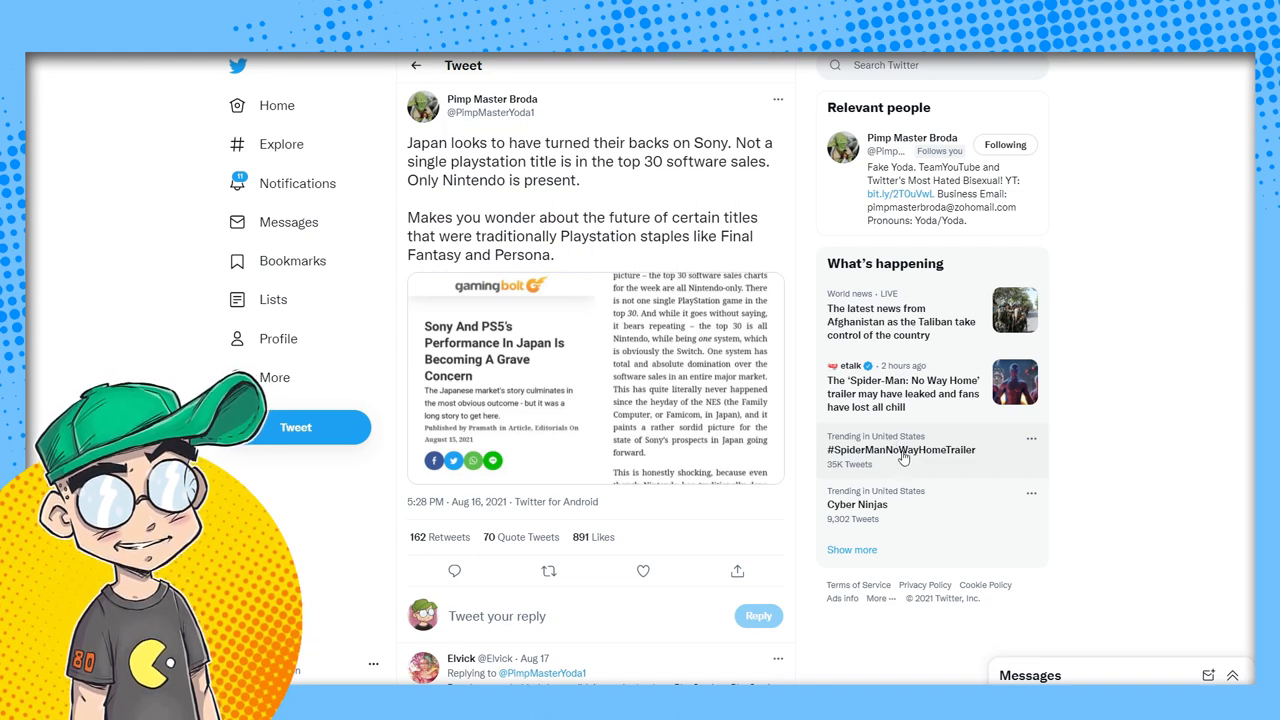